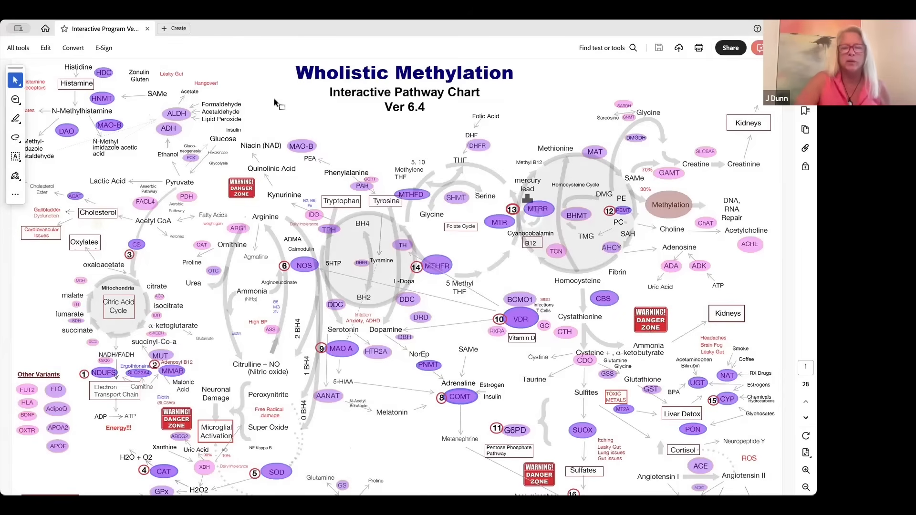
# Show the Pages panel with thumbnails of the chart document's pages.
pyautogui.scroll(-3)
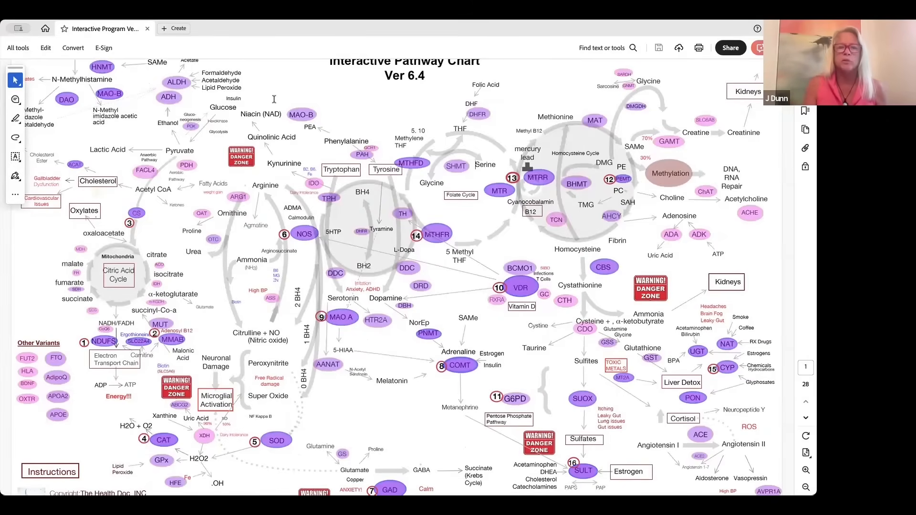
pyautogui.scroll(-3)
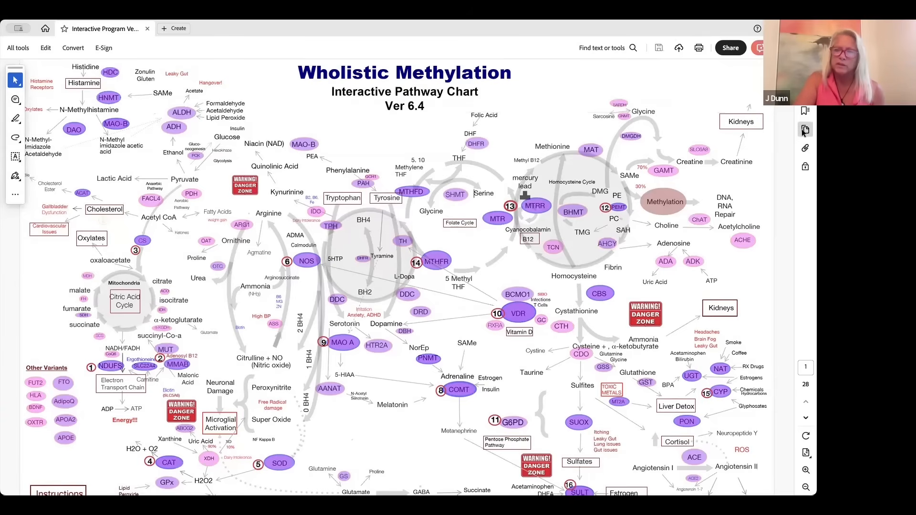
pyautogui.click(805, 130)
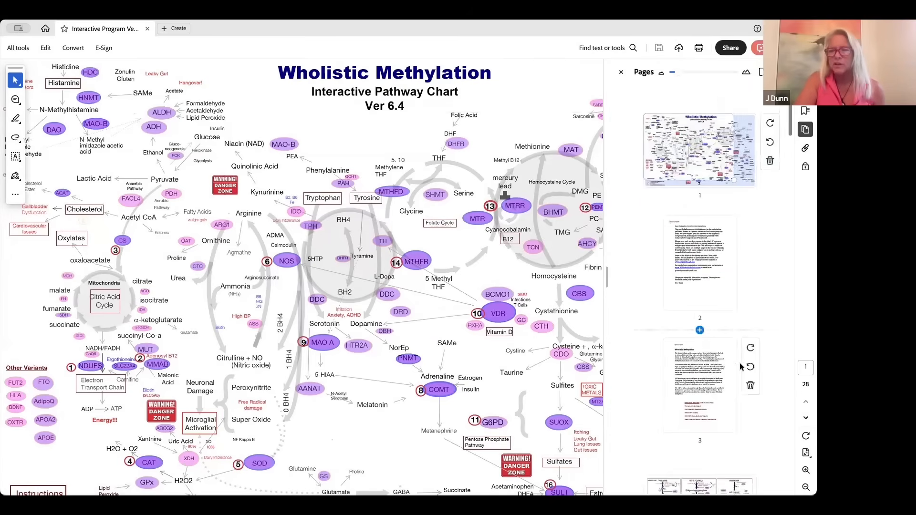
# Browse down through the thumbnails of all 28 pages.
pyautogui.scroll(-3)
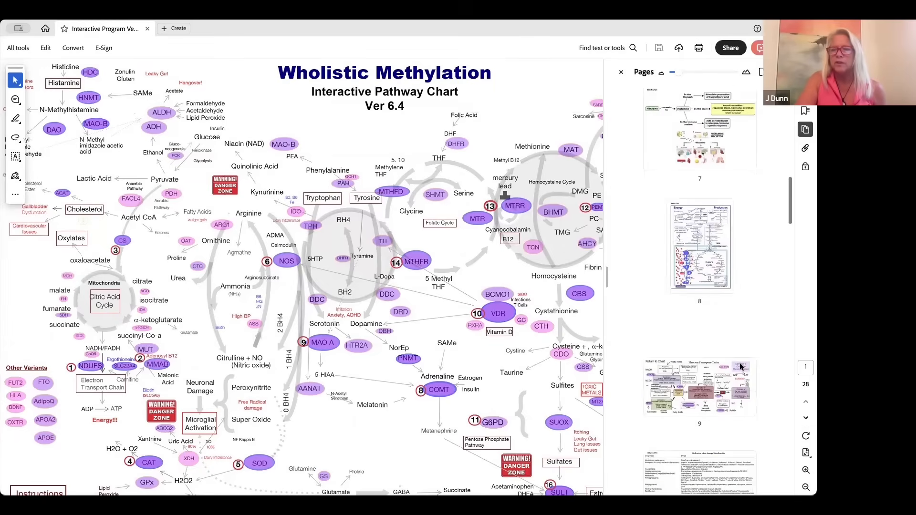
pyautogui.scroll(-3)
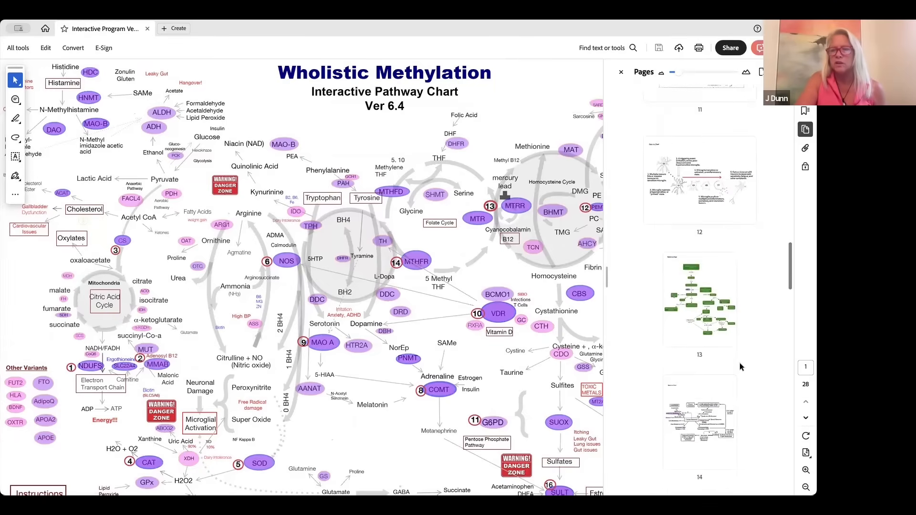
pyautogui.scroll(-3)
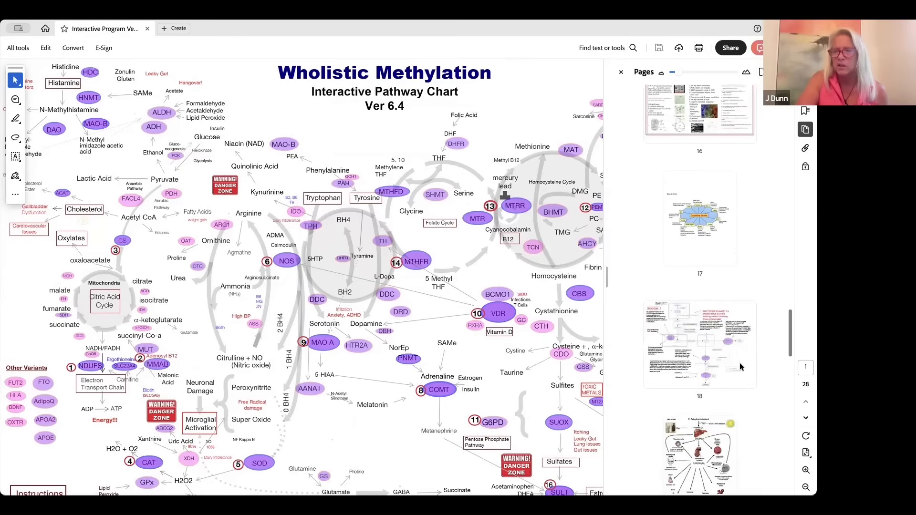
pyautogui.scroll(-3)
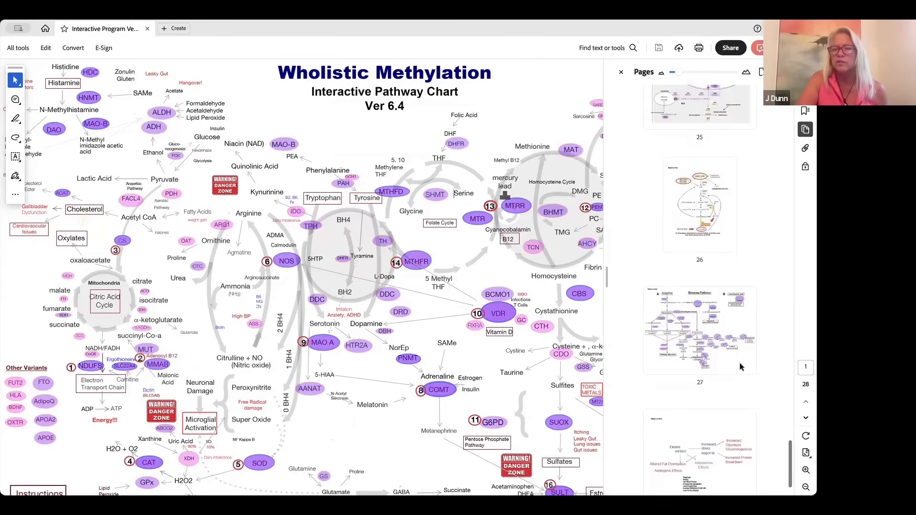
pyautogui.scroll(-3)
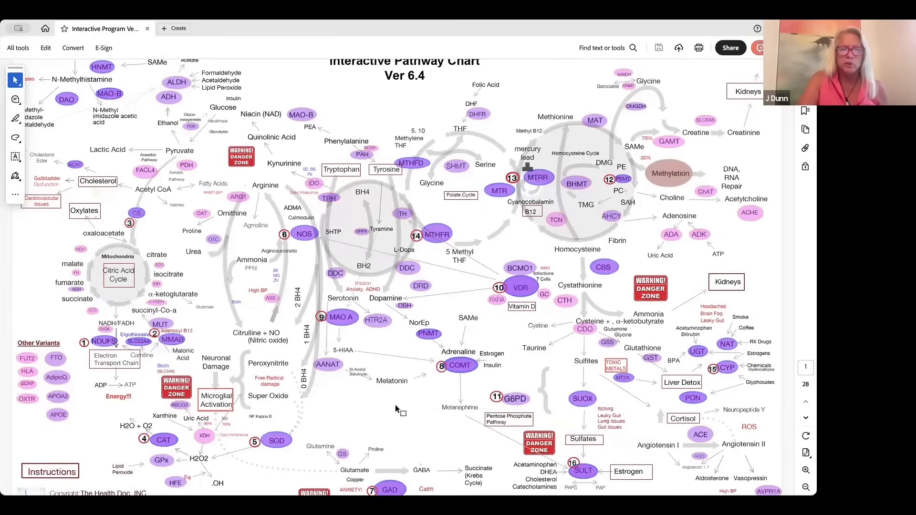
pyautogui.moveTo(338, 416)
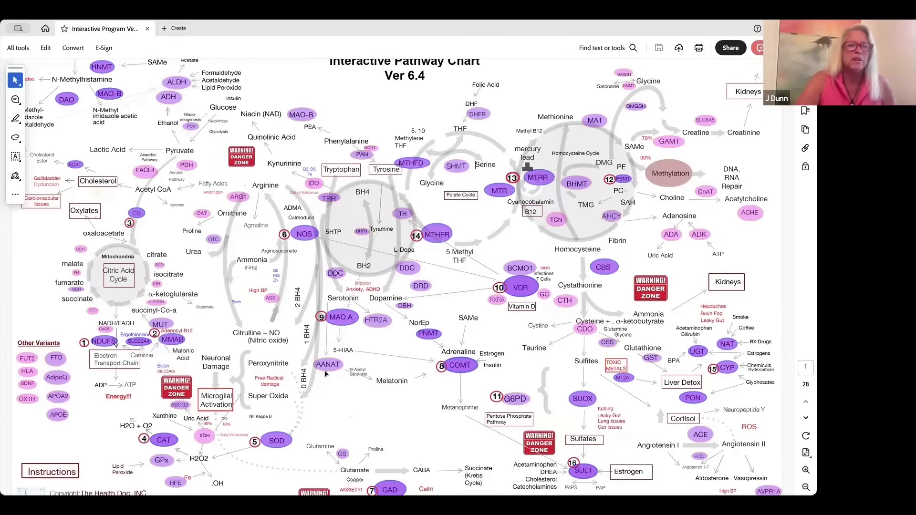
# Scroll the chart down to its lower section with the GAD and copyright areas.
pyautogui.scroll(-3)
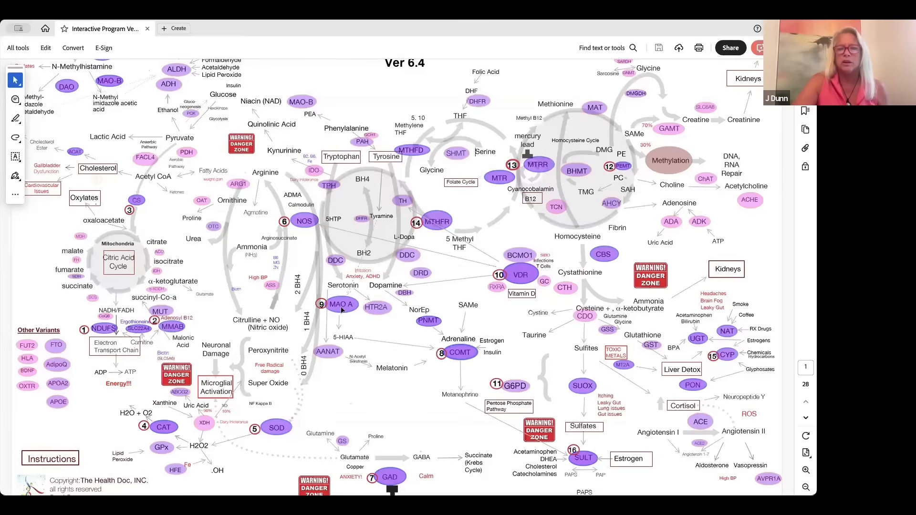
pyautogui.click(341, 306)
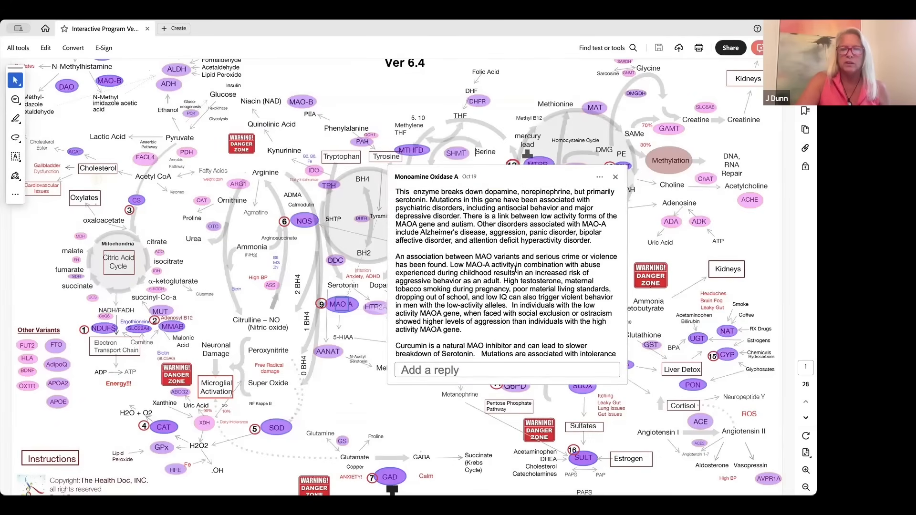
pyautogui.scroll(-3)
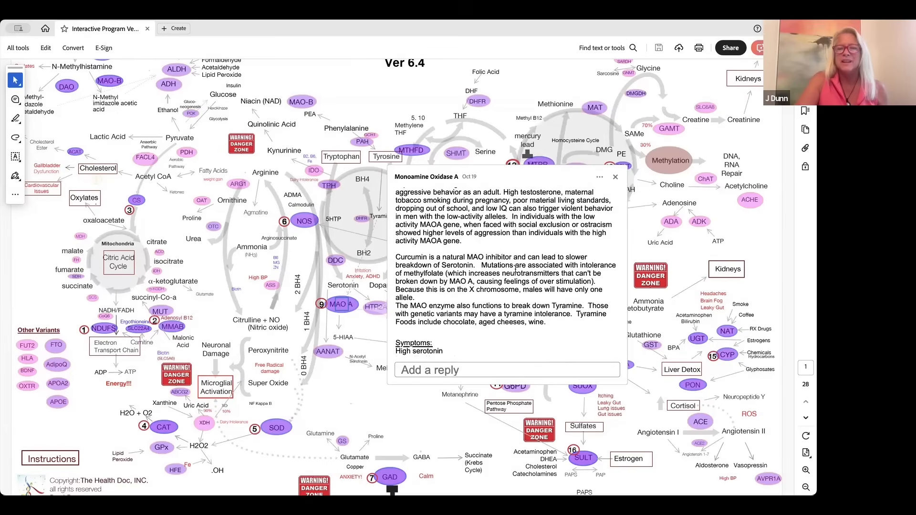
pyautogui.scroll(-3)
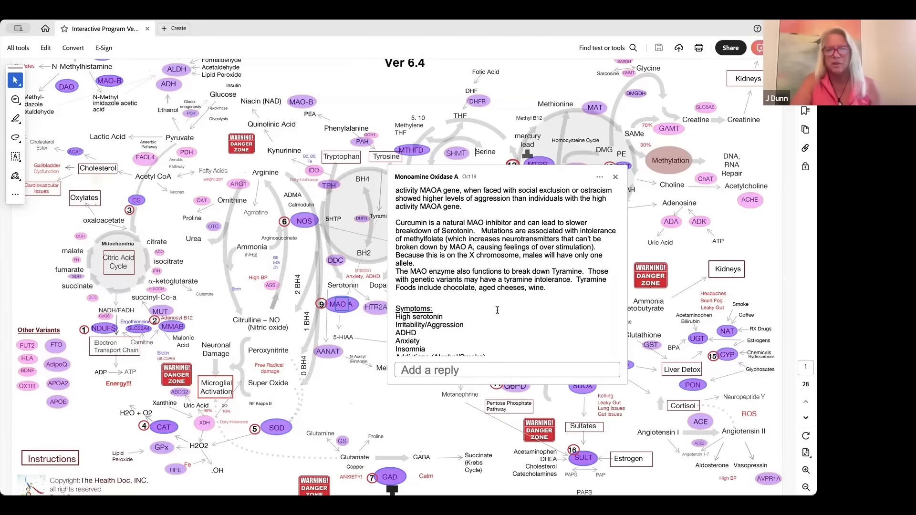
pyautogui.scroll(-3)
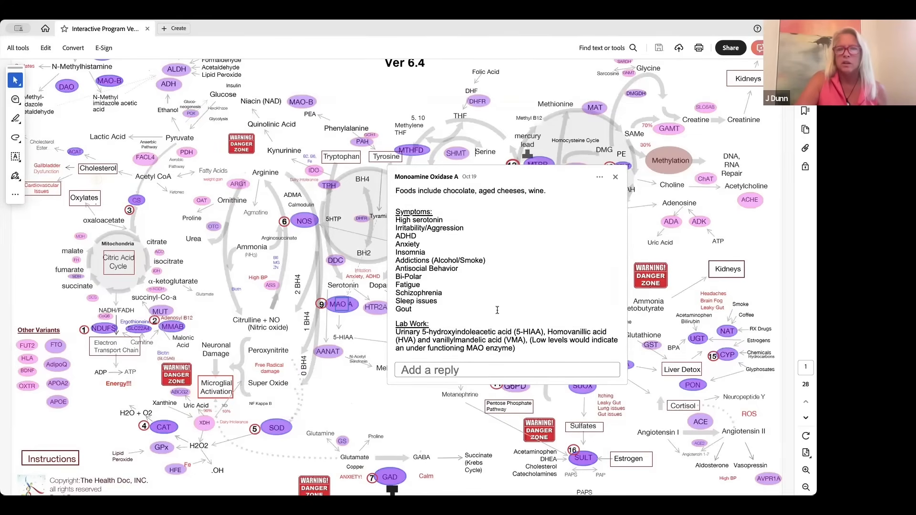
pyautogui.scroll(-3)
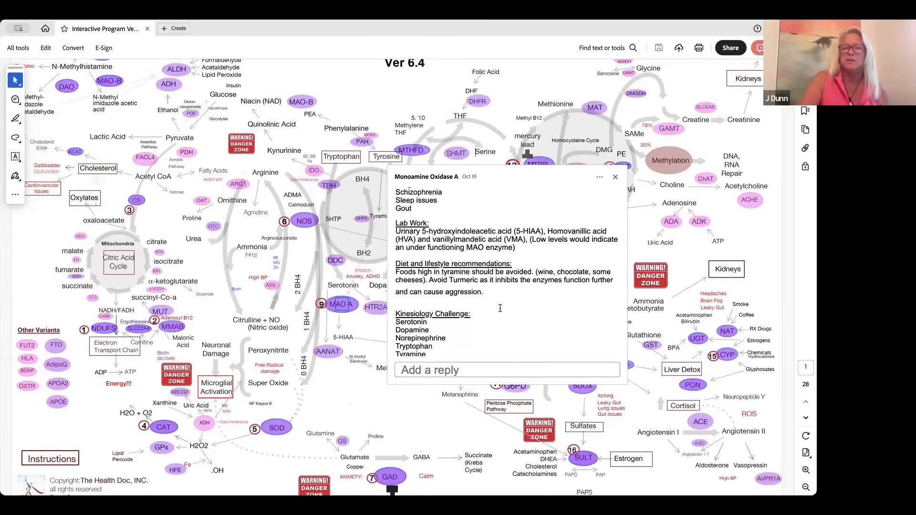
pyautogui.scroll(-3)
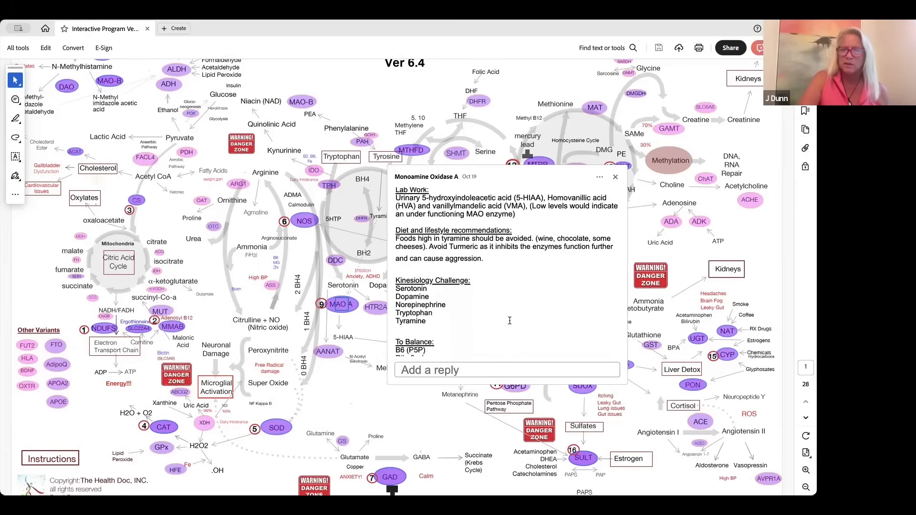
pyautogui.scroll(-3)
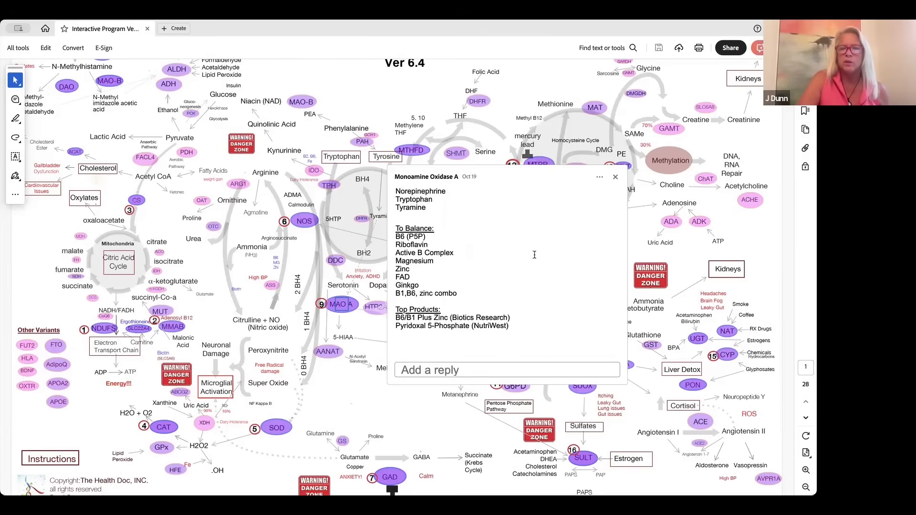
pyautogui.moveTo(616, 178)
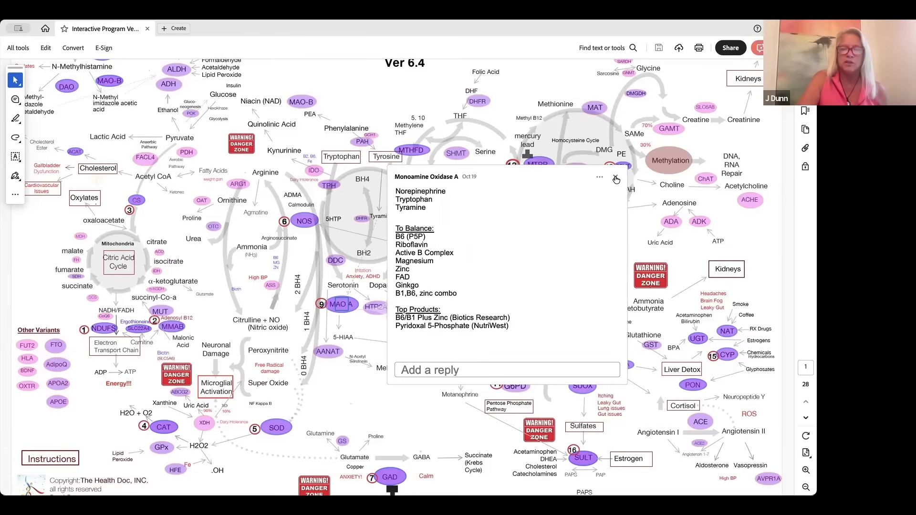
pyautogui.click(617, 179)
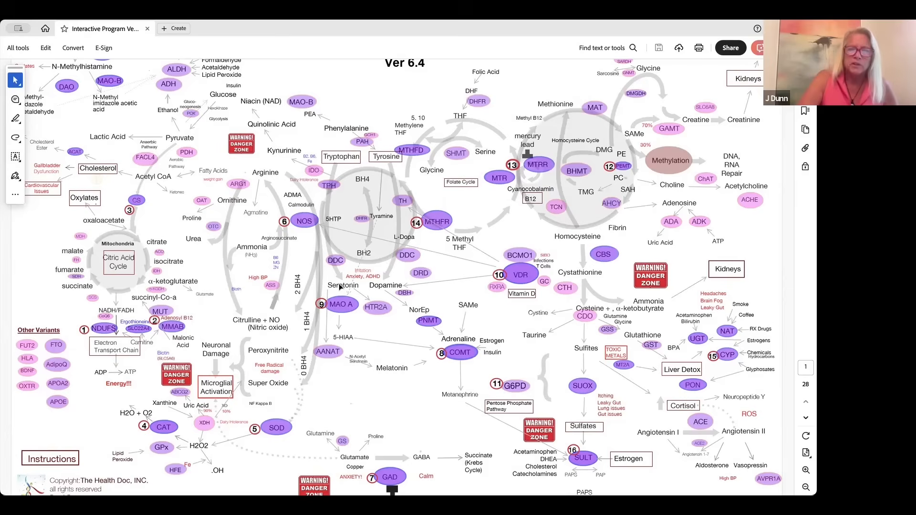
# Preview the Serotonin note, then land on the Energy Production page (8 of 28).
pyautogui.click(343, 286)
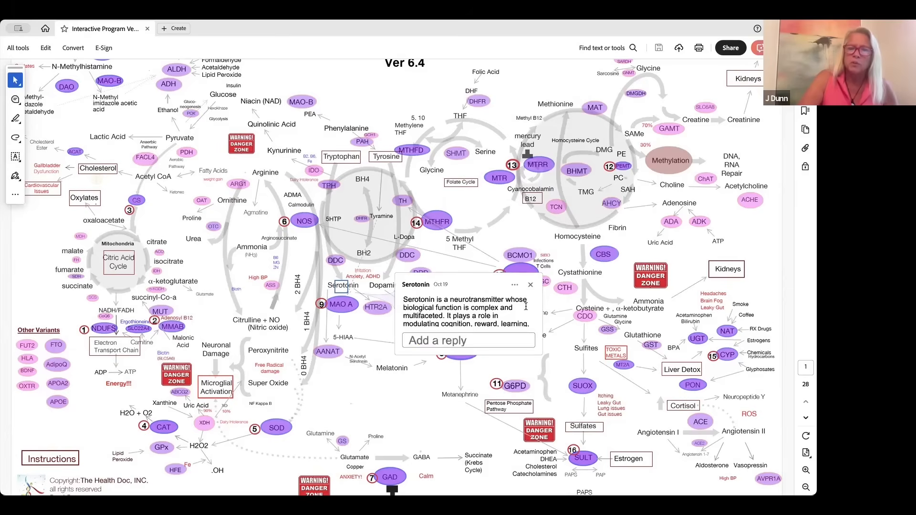
pyautogui.scroll(-3)
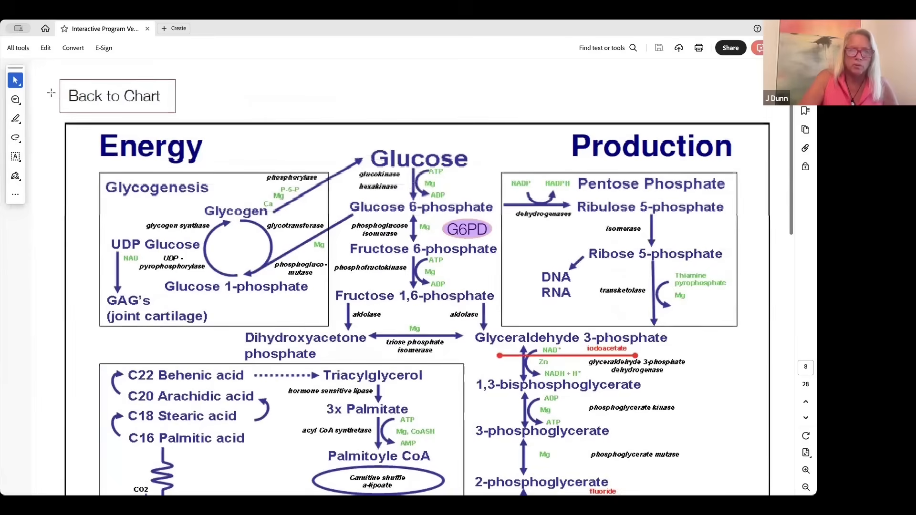
# Visit the Histamine page (7 of 28), then return to the main chart via Back to Chart.
pyautogui.click(118, 95)
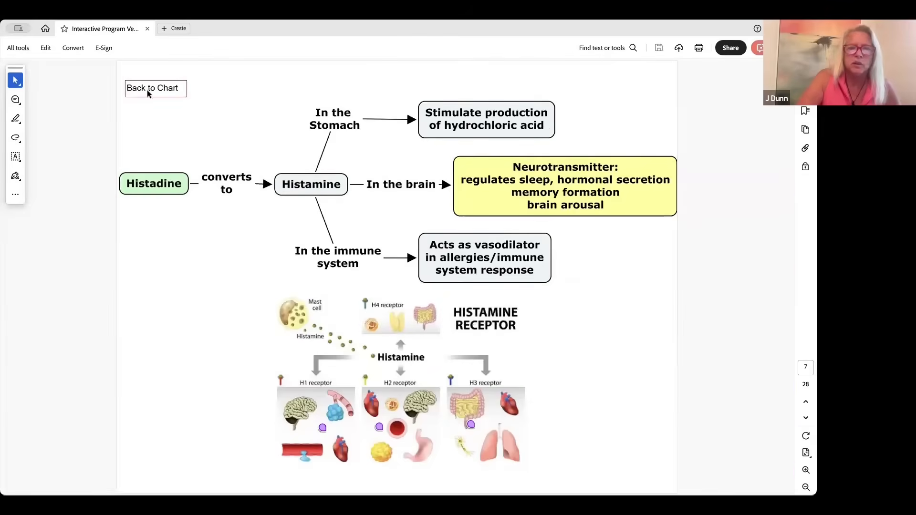
pyautogui.click(148, 89)
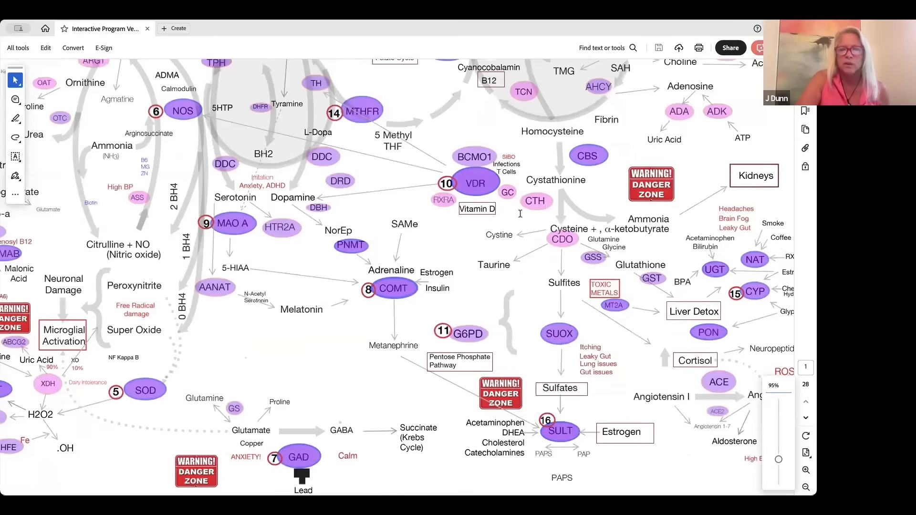
pyautogui.moveTo(432, 217)
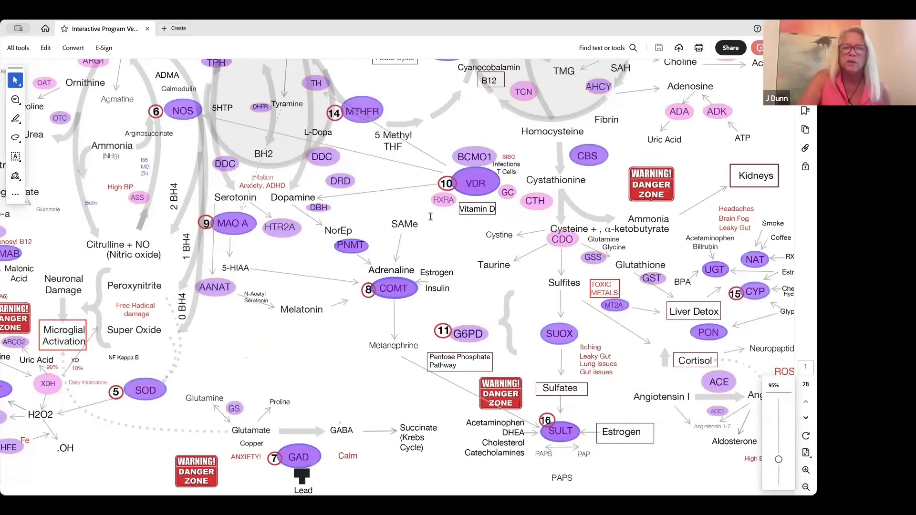